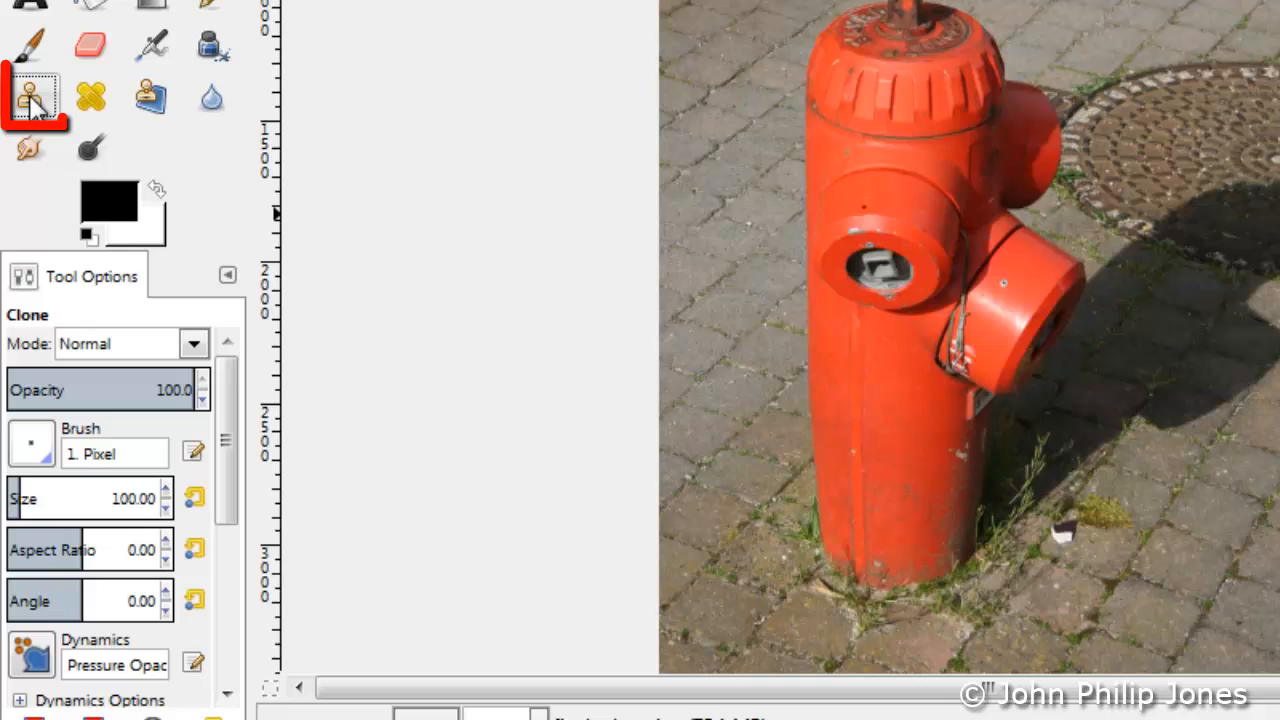
# - Choose the soft round 2. Hardness 050 brush for the Clone tool at size 400
pyautogui.click(30, 452)
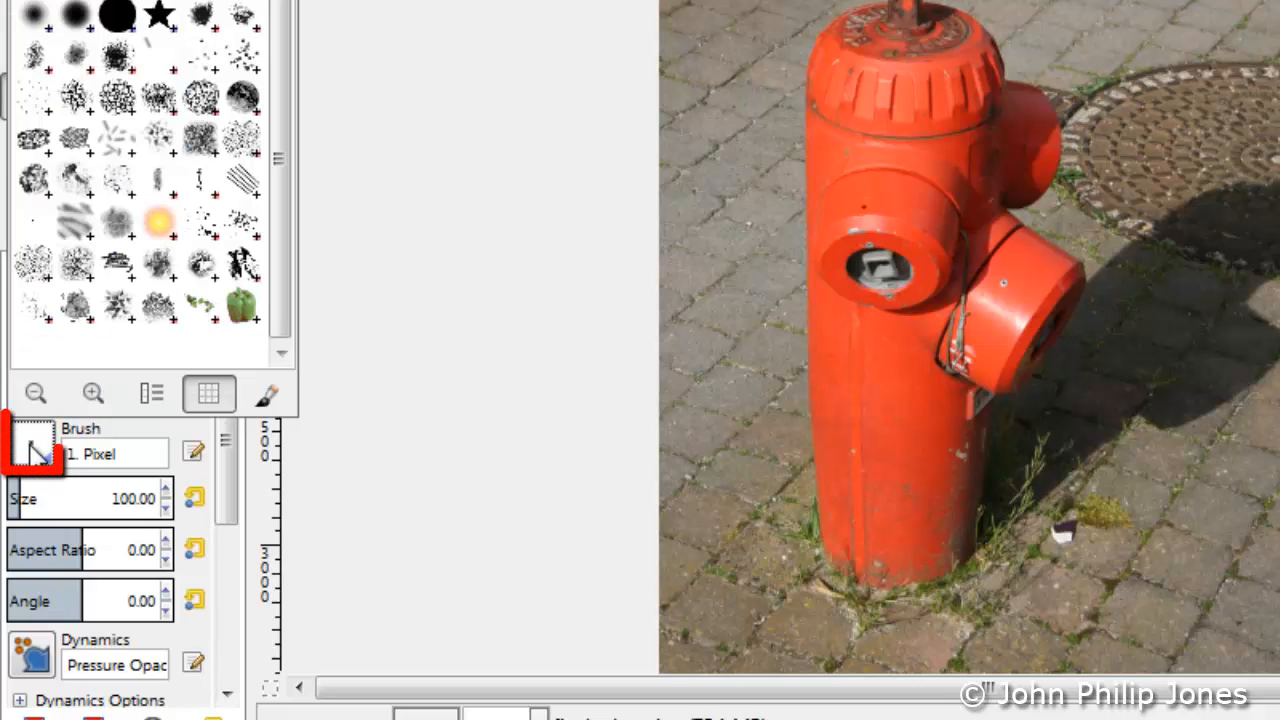
pyautogui.click(32, 92)
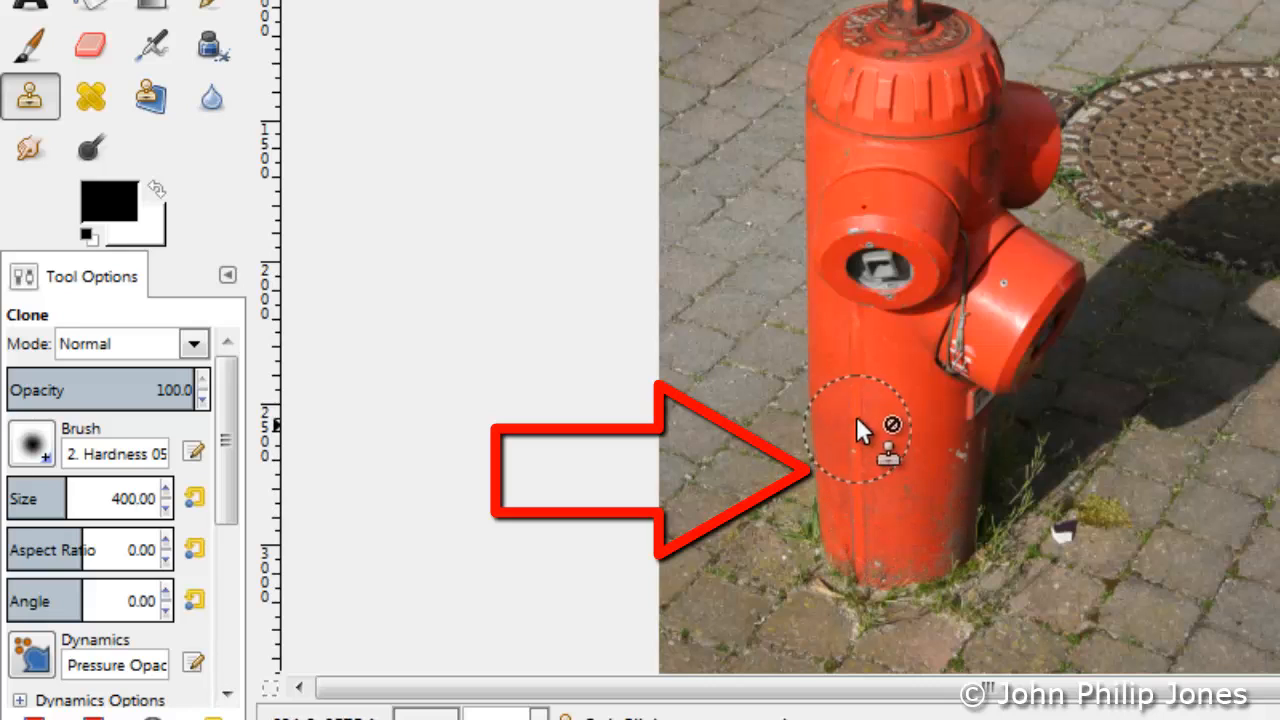
pyautogui.moveTo(880, 536)
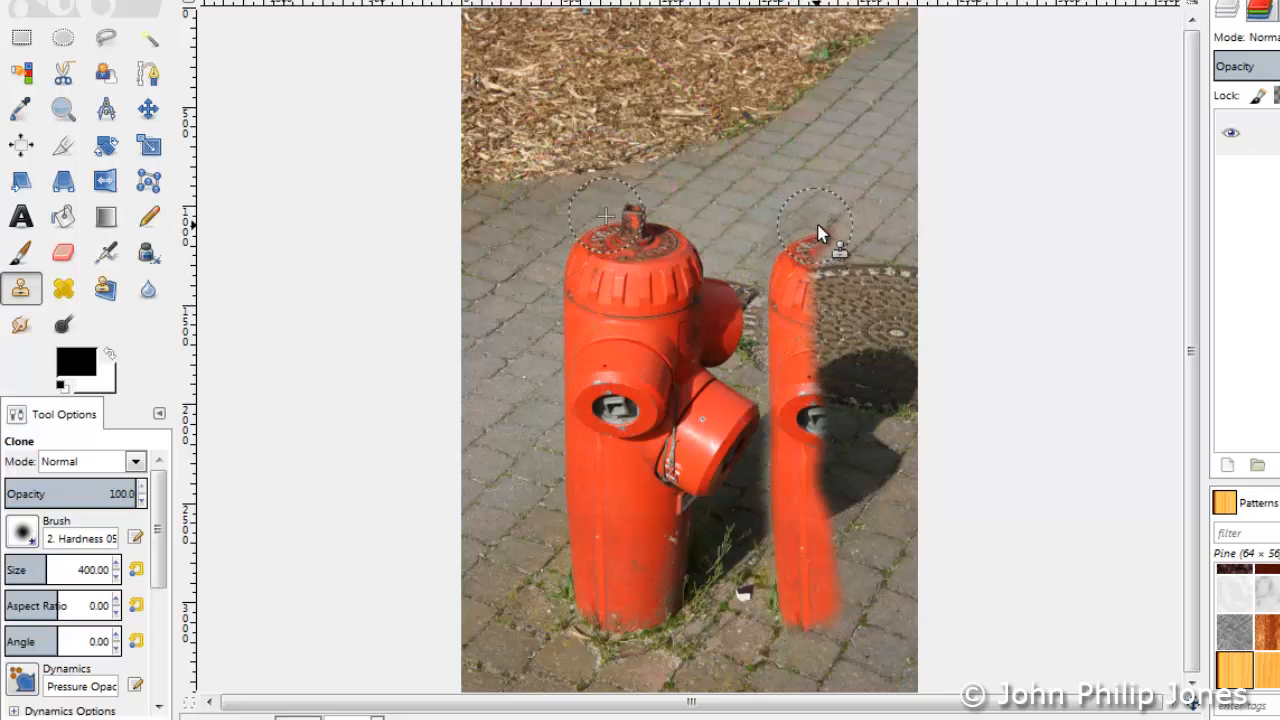
# - Paint a cloned second hydrant onto the paving right of the original
pyautogui.moveTo(820, 224); pyautogui.dragTo(876, 260)
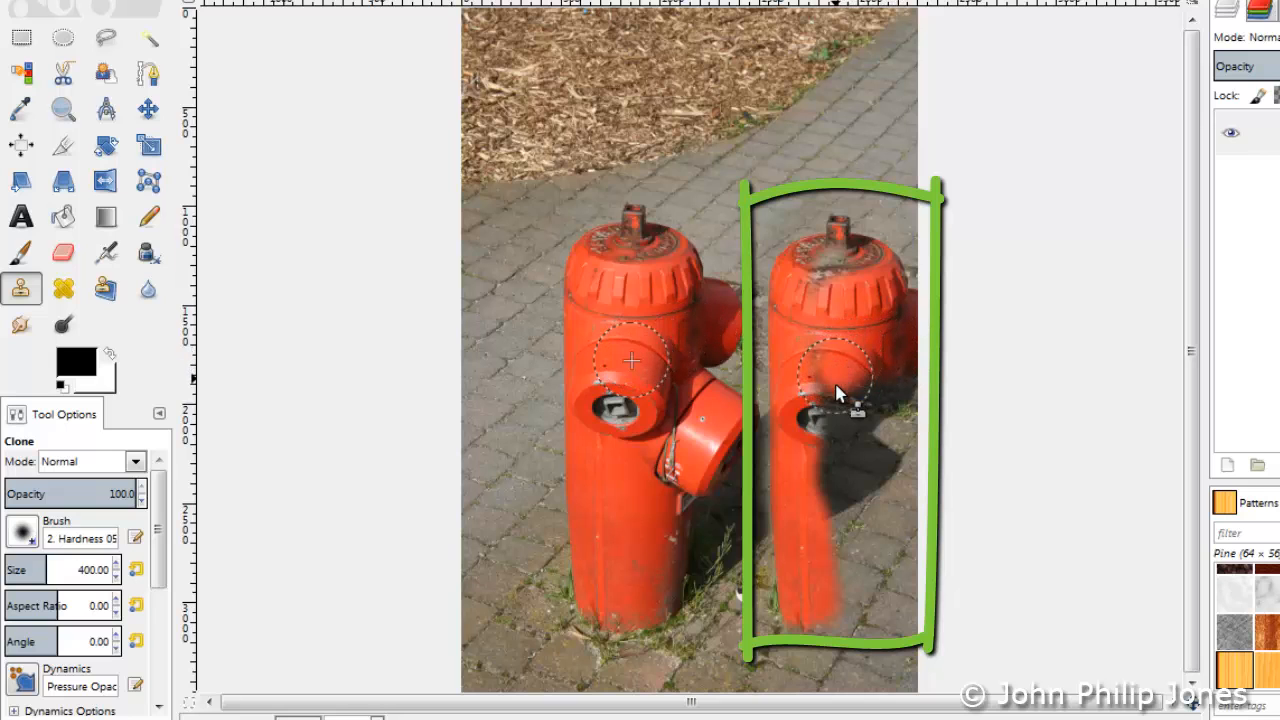
pyautogui.moveTo(838, 390); pyautogui.dragTo(838, 570)
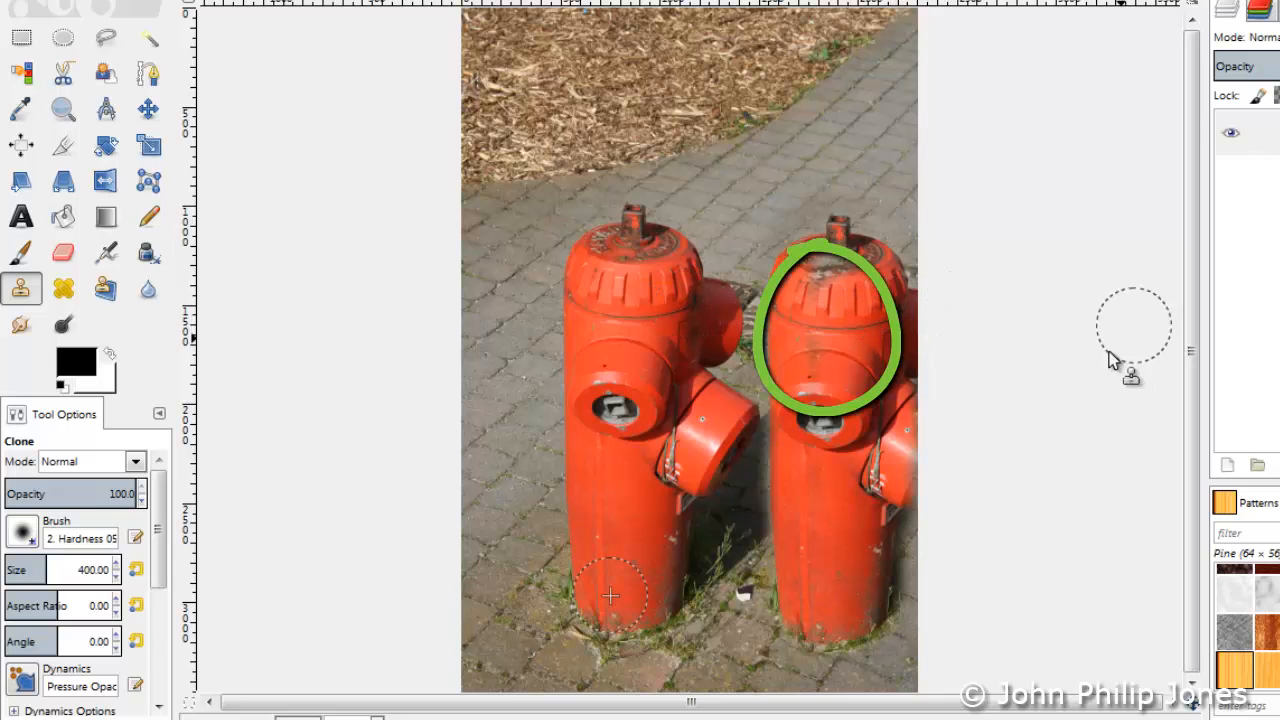
pyautogui.moveTo(1080, 598)
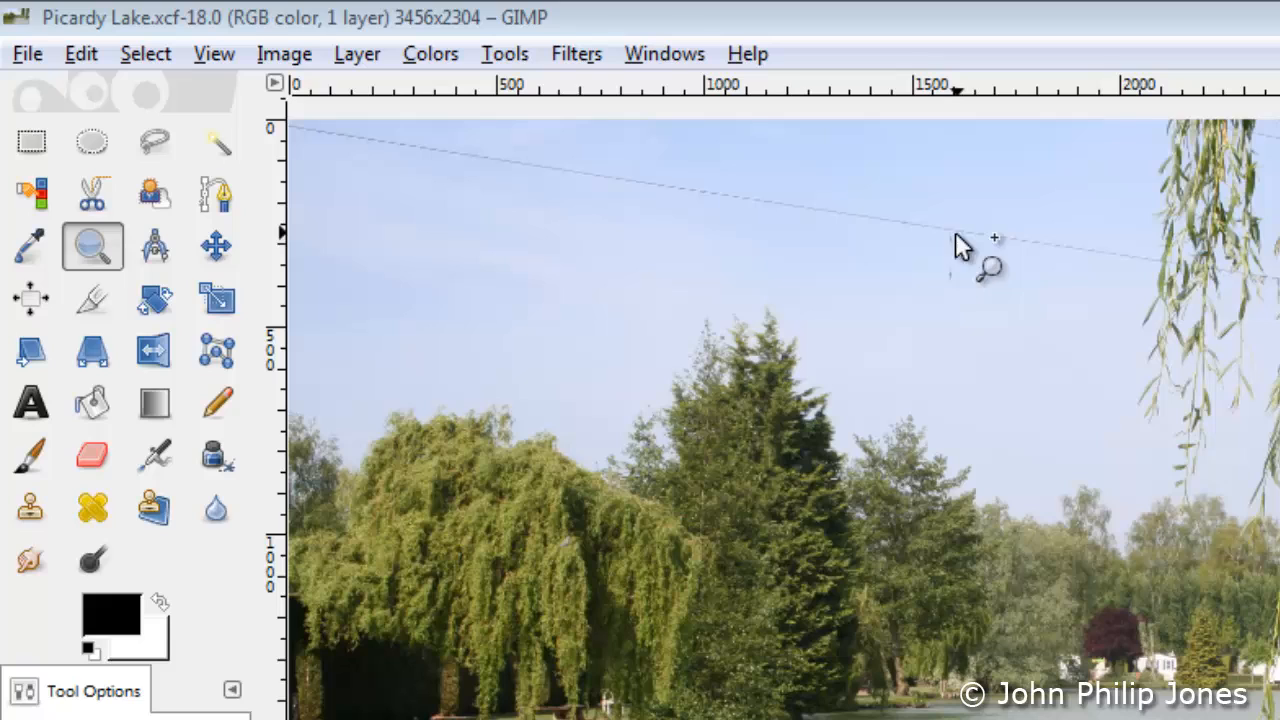
pyautogui.moveTo(956, 296)
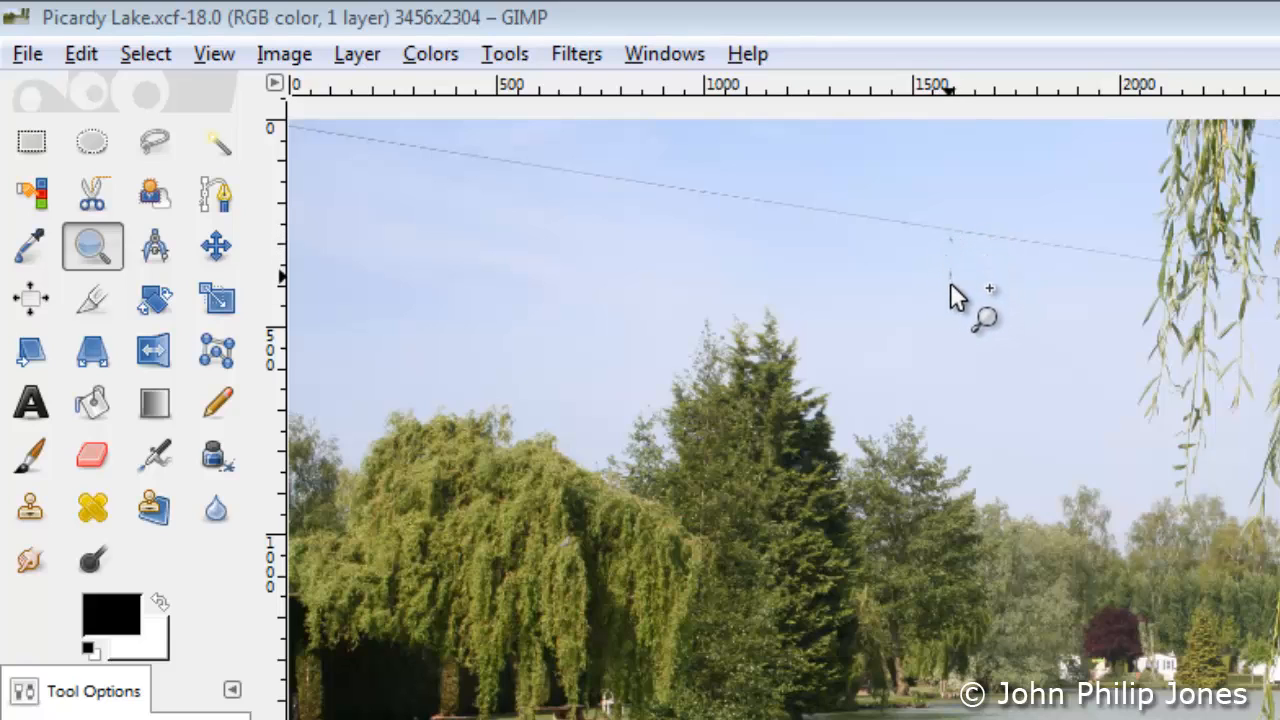
pyautogui.moveTo(960, 300)
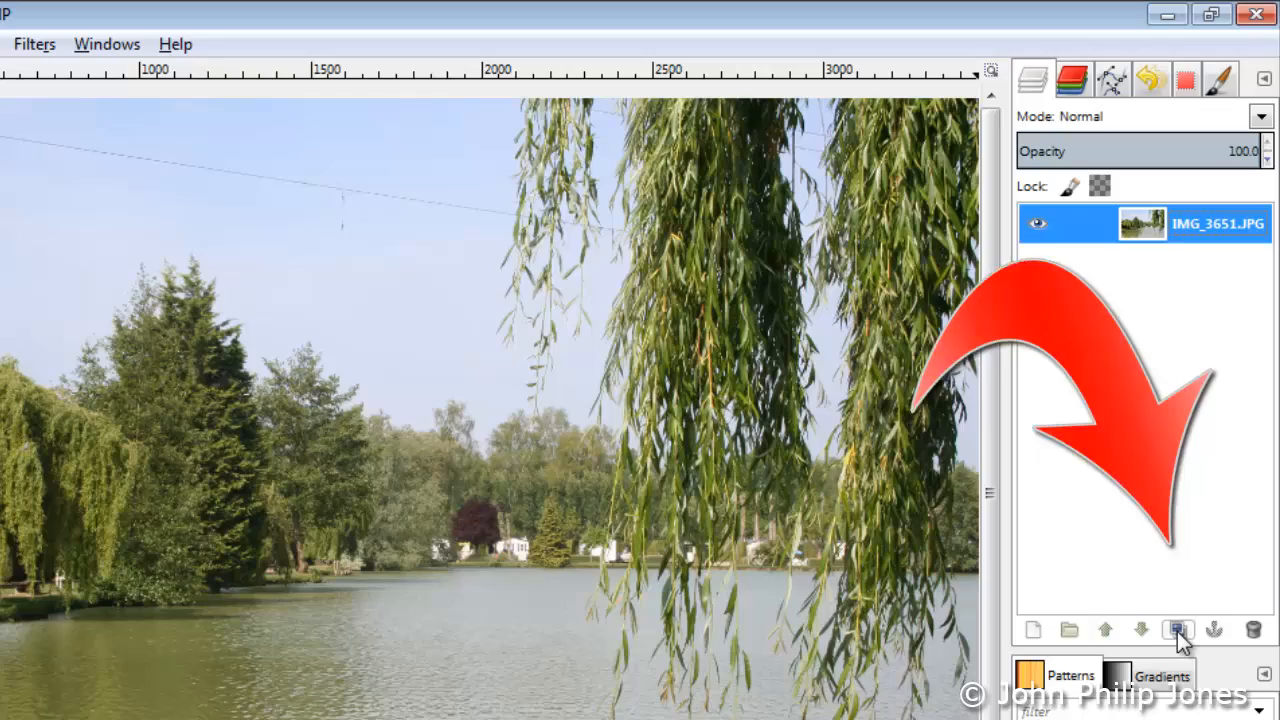
# - Duplicate the layer, name the layers Copy and Original, and make Copy active
pyautogui.click(1174, 626)
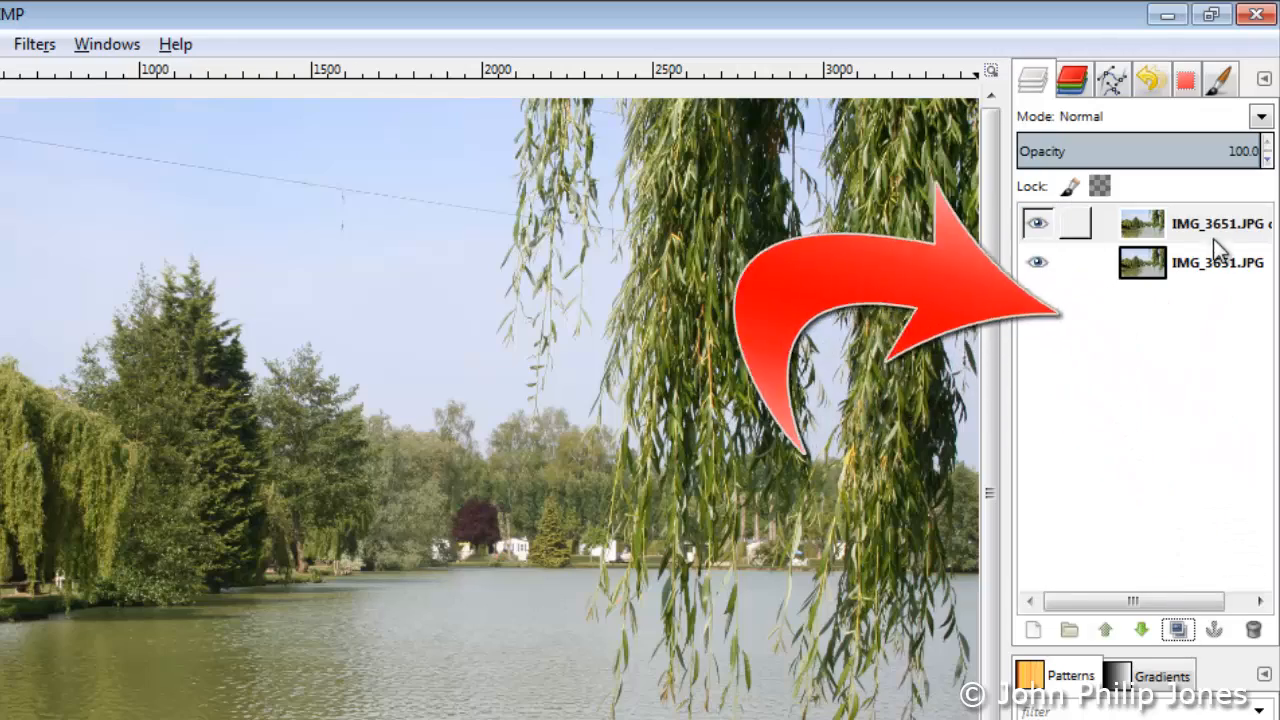
pyautogui.doubleClick(1204, 222)
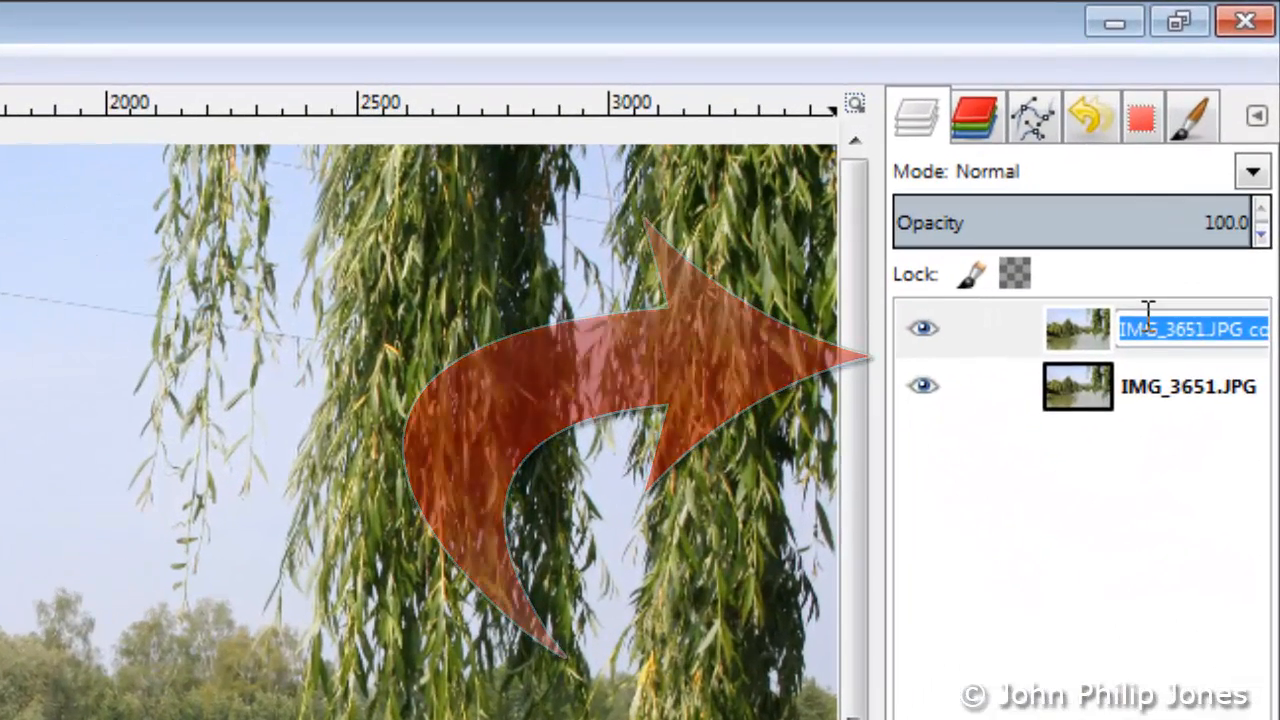
pyautogui.write('Copy')
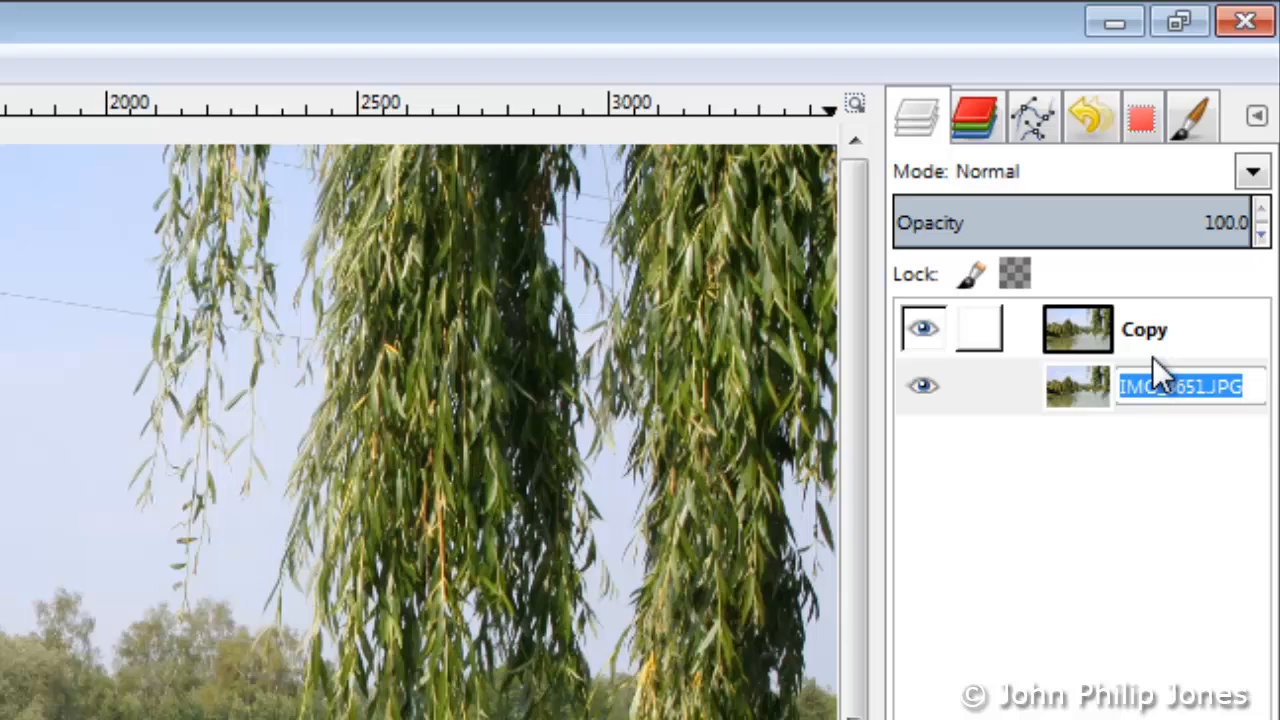
pyautogui.write('Origina')
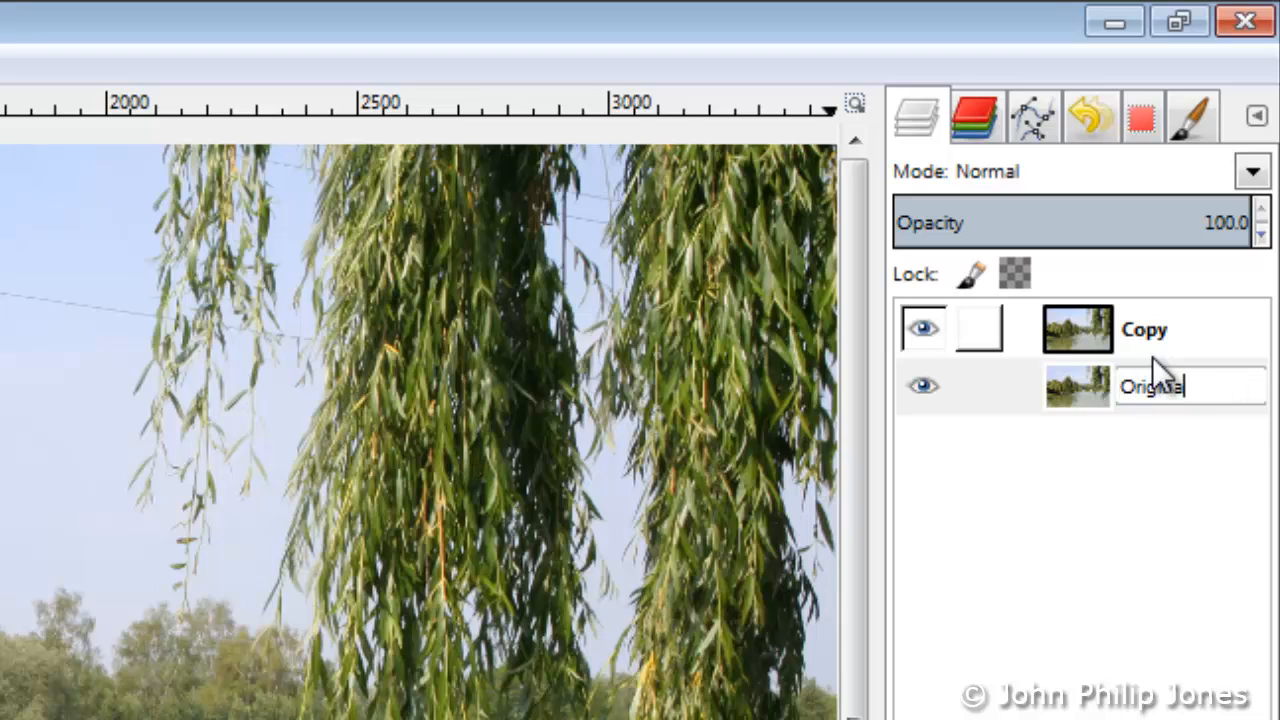
pyautogui.click(1160, 388)
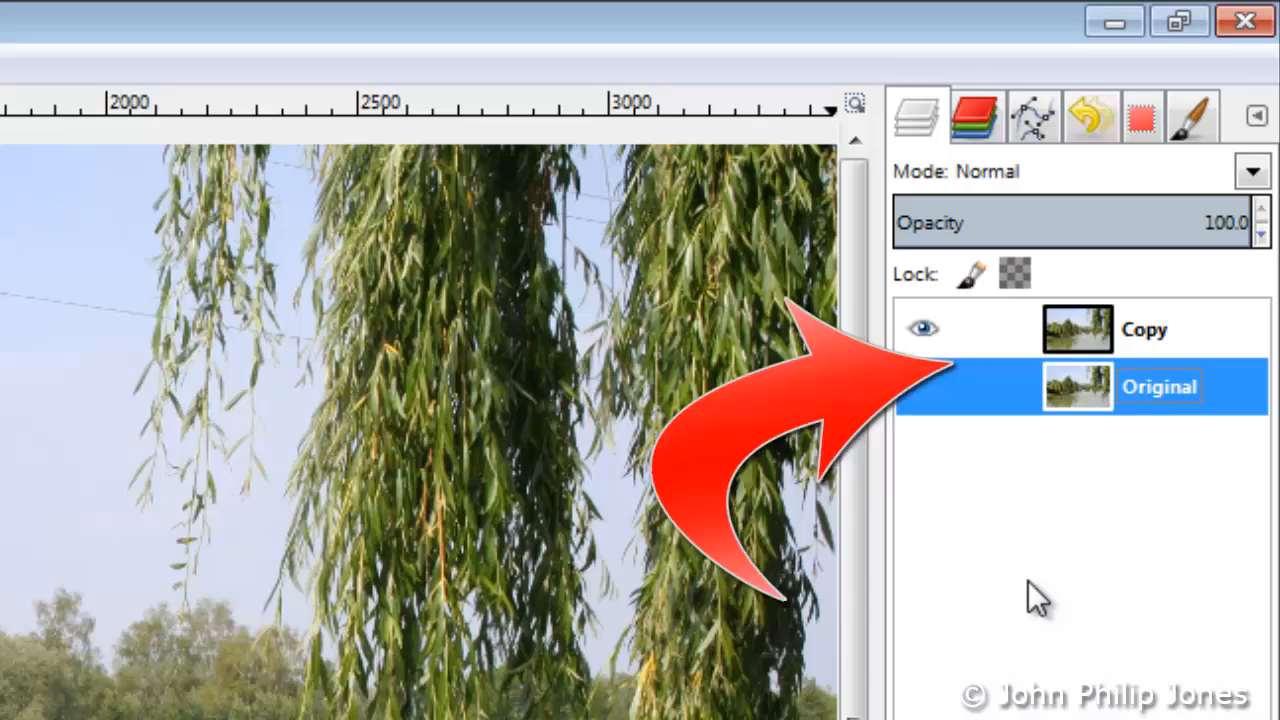
pyautogui.click(1144, 328)
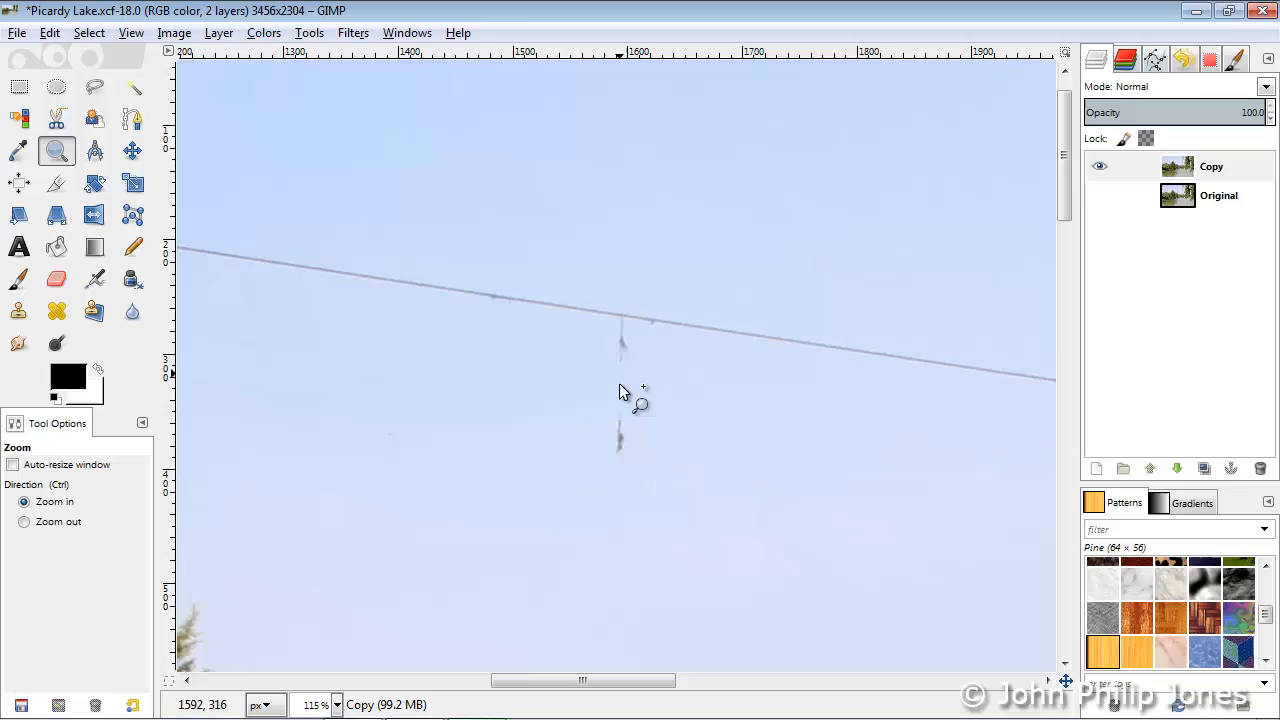
pyautogui.moveTo(390, 286)
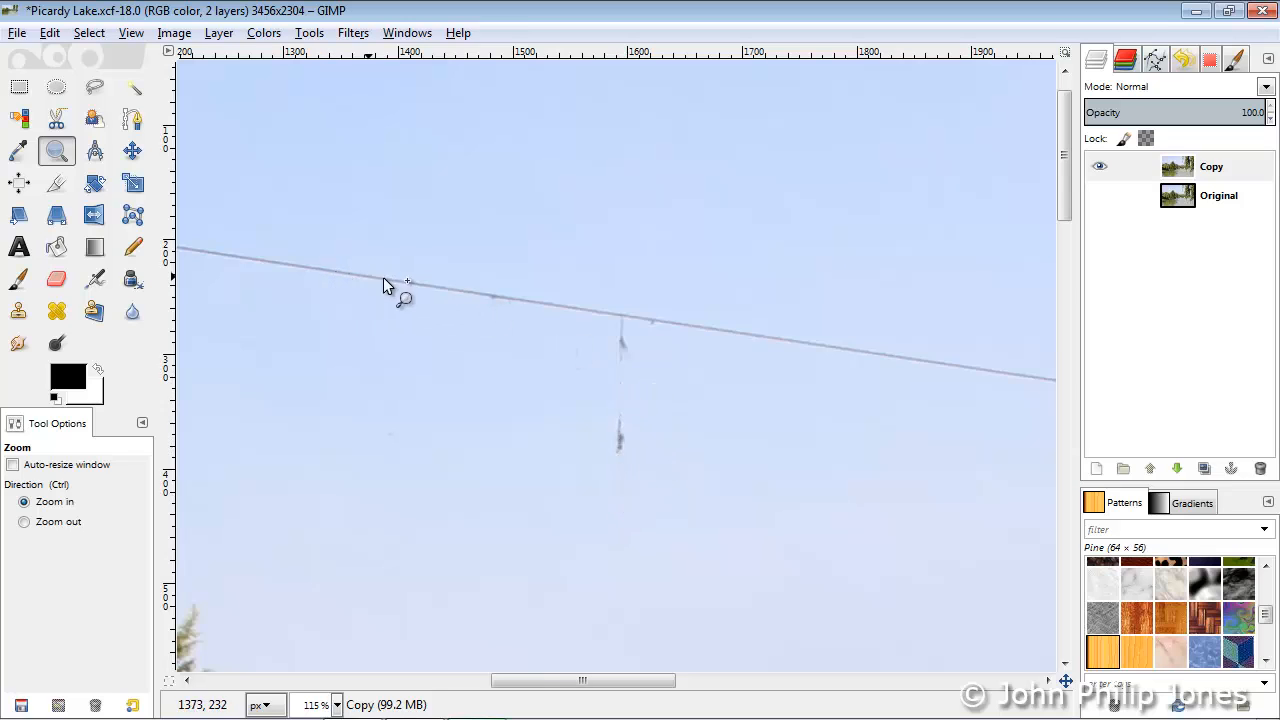
pyautogui.moveTo(800, 338)
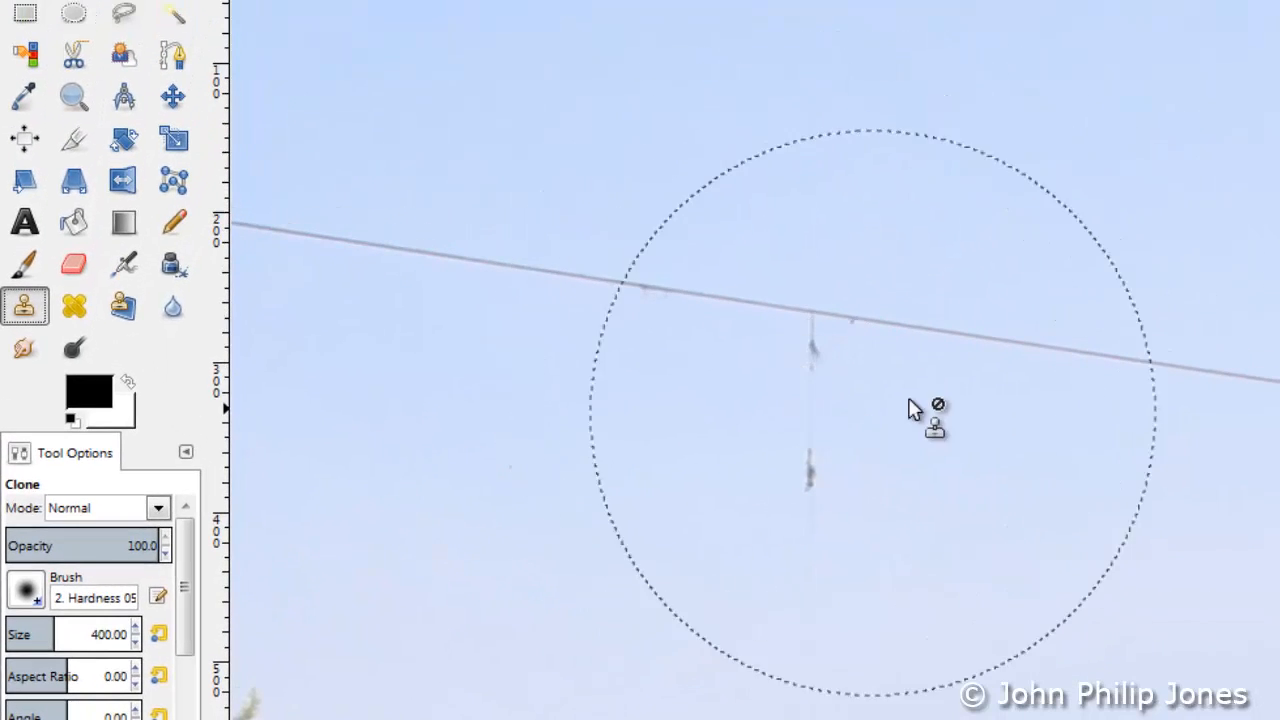
pyautogui.moveTo(838, 344)
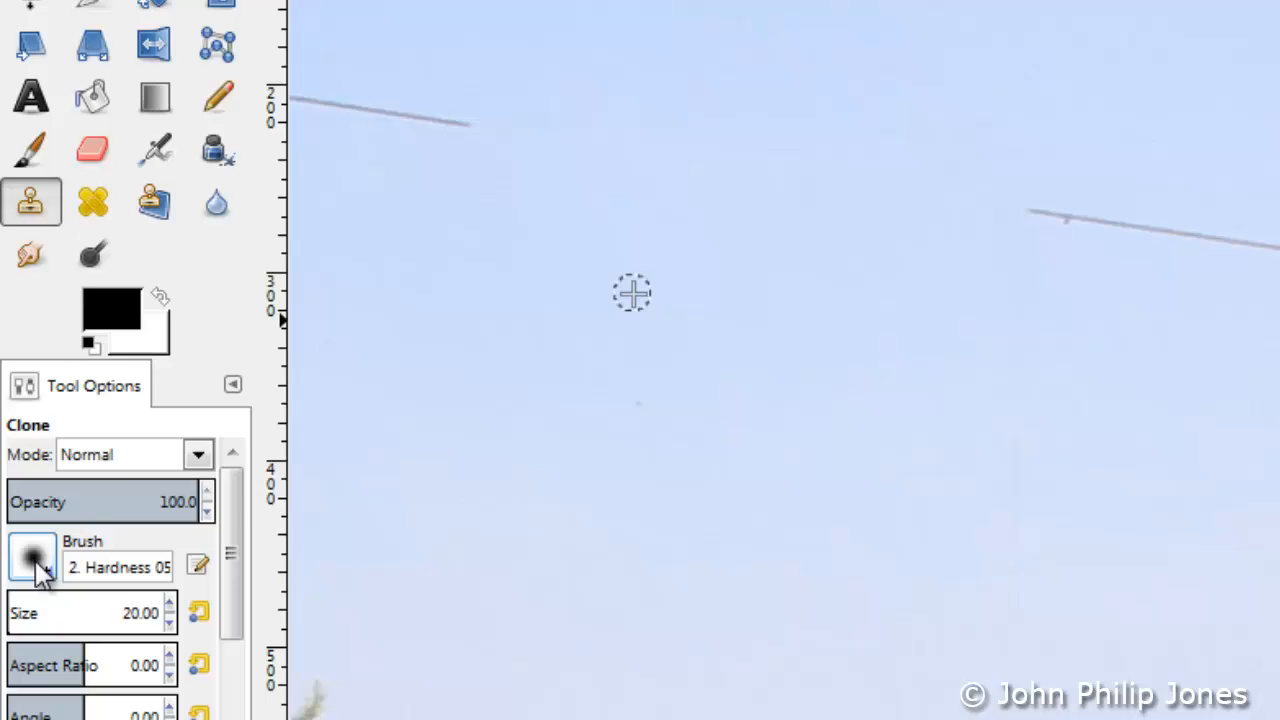
# - Clone out a stretch of telephone wire with a textured brush, undoing one bad stroke
pyautogui.click(32, 556)
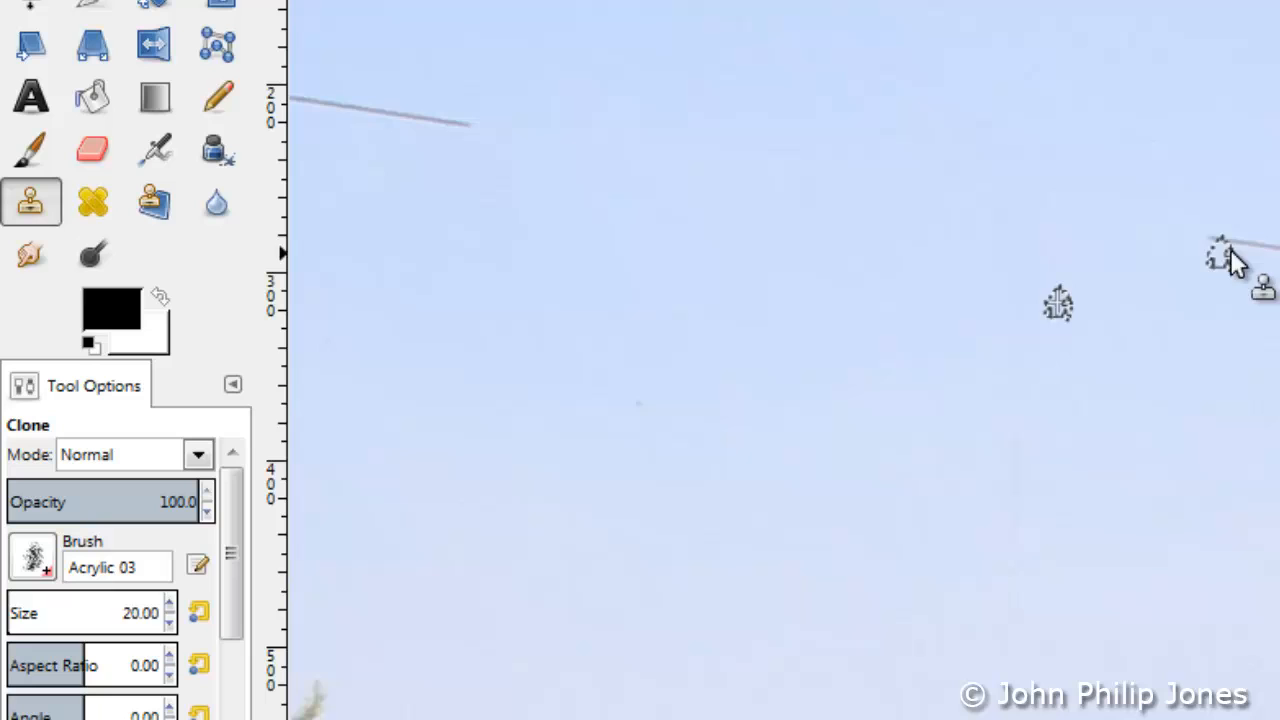
pyautogui.moveTo(1270, 250)
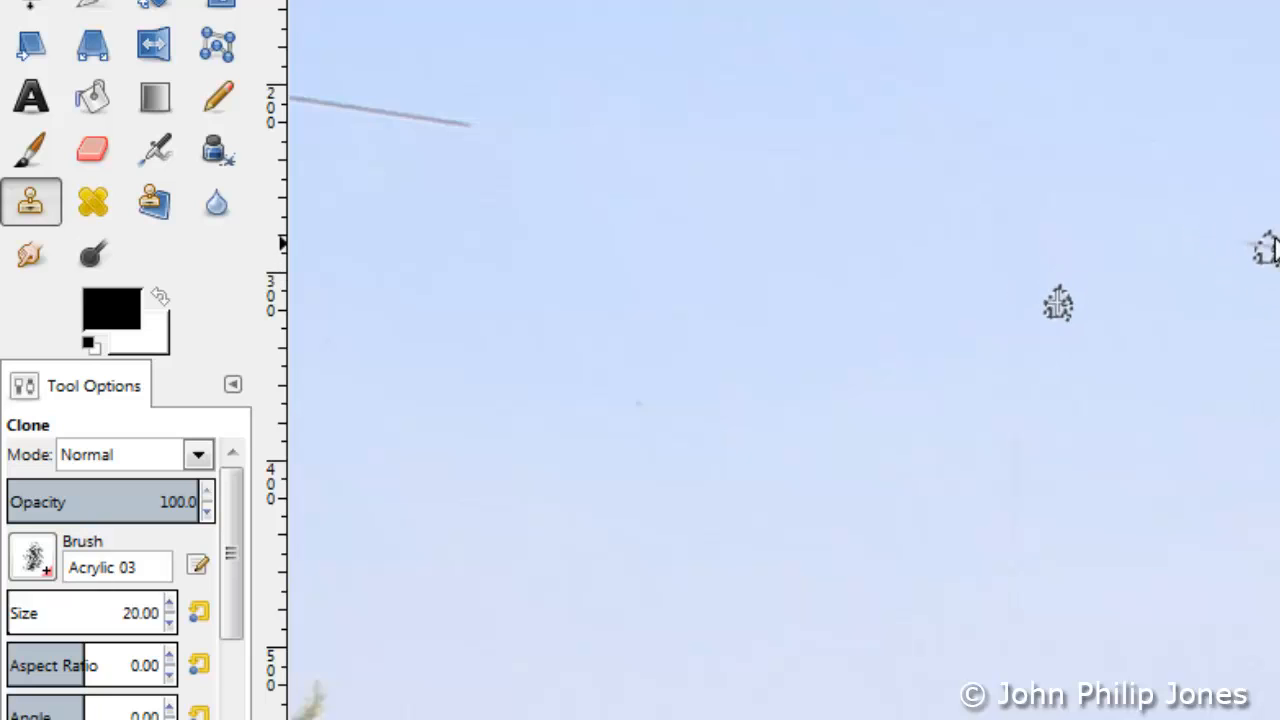
pyautogui.moveTo(1250, 258)
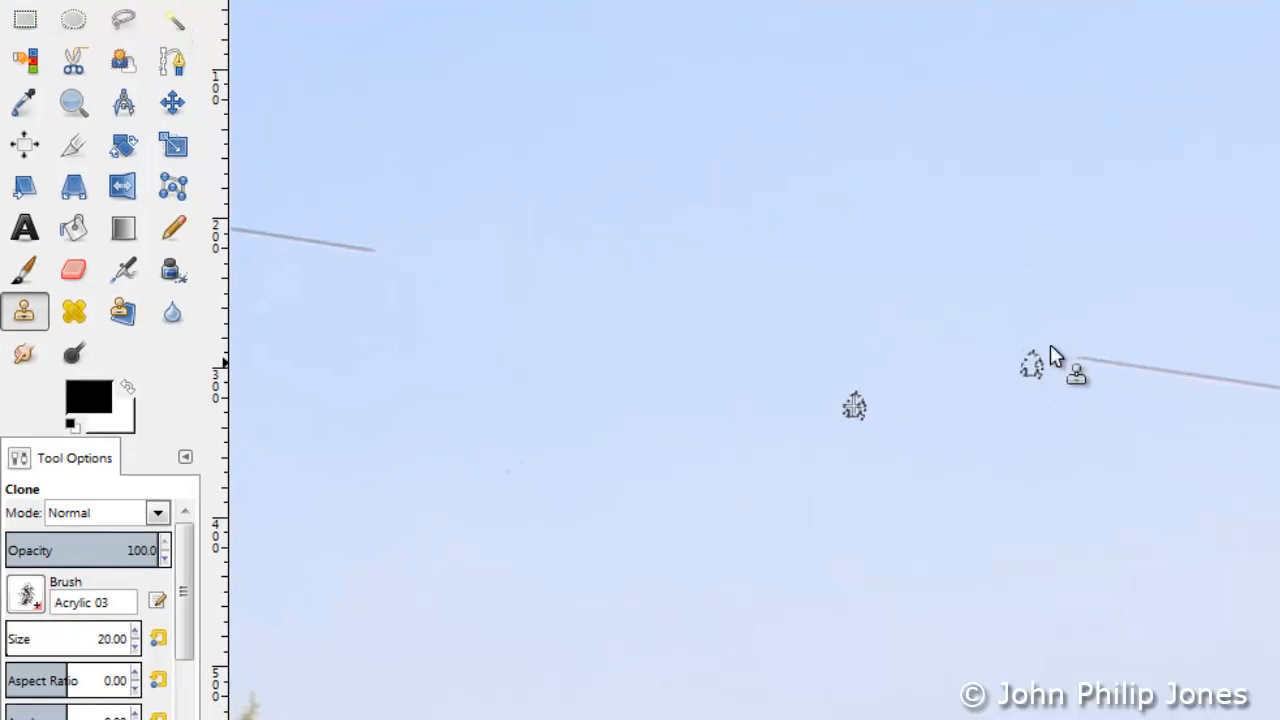
pyautogui.moveTo(1098, 368)
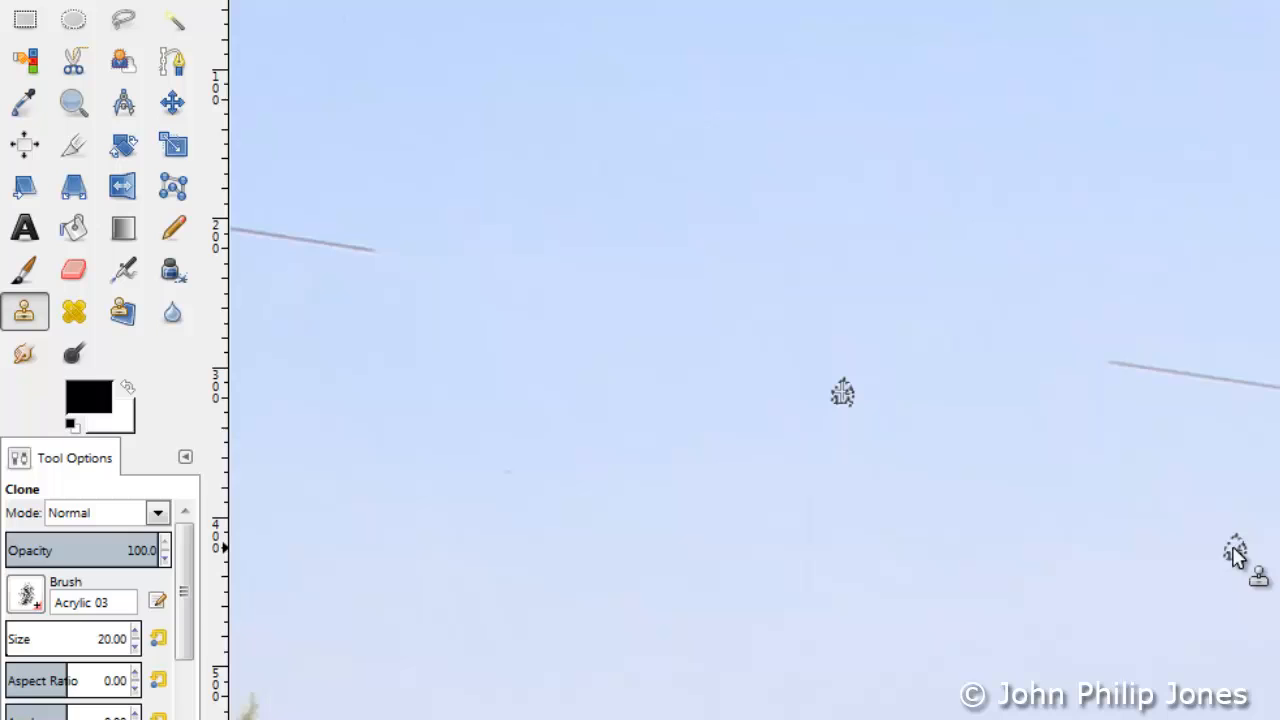
pyautogui.moveTo(1264, 490)
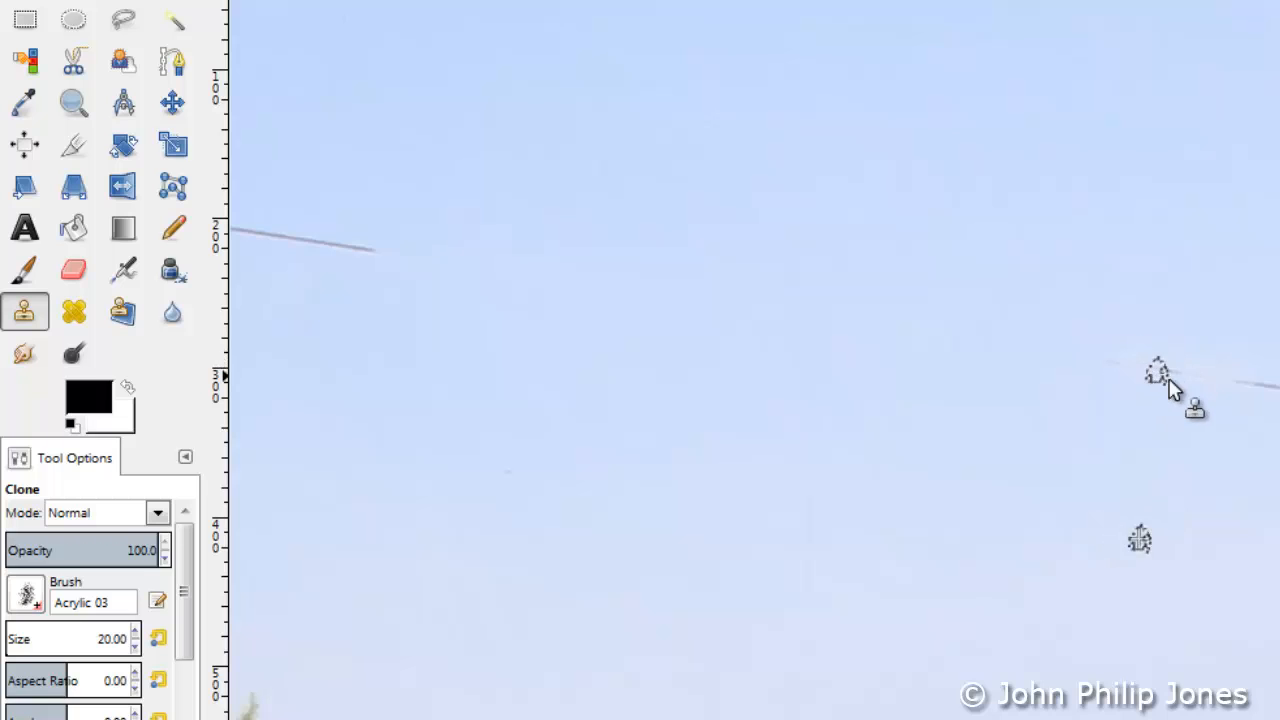
pyautogui.moveTo(1250, 400)
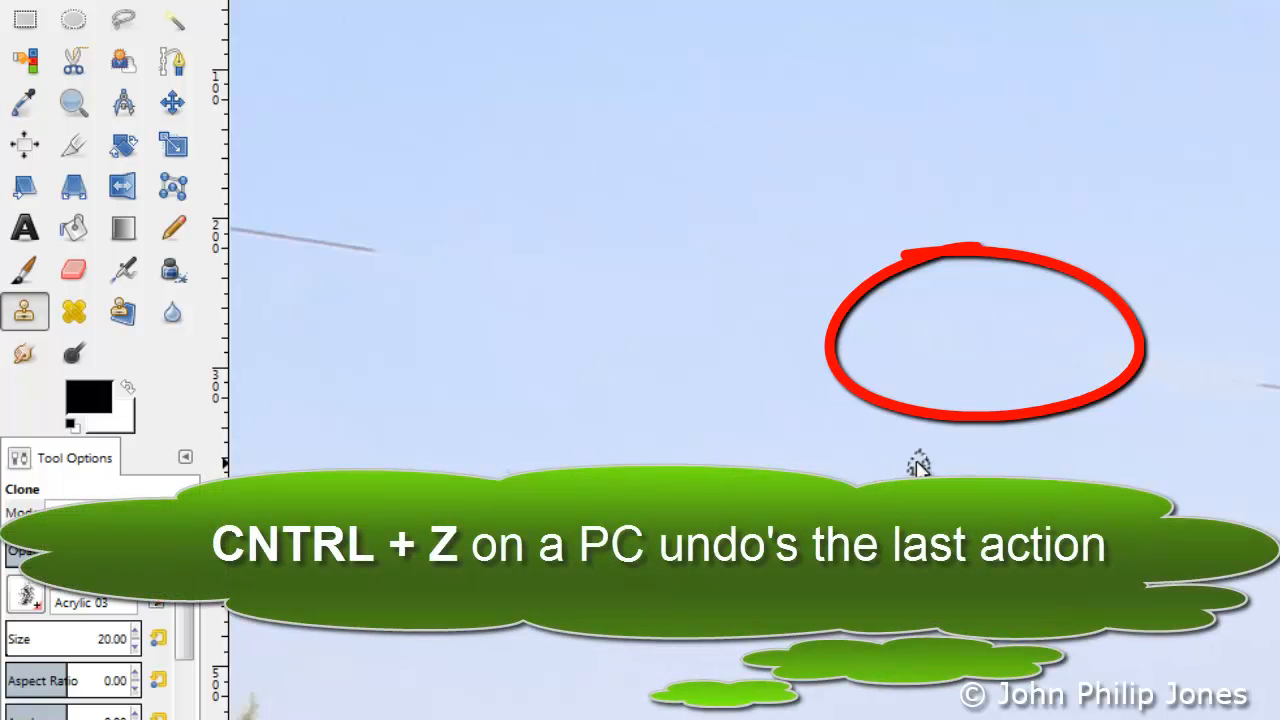
pyautogui.press('ctrl+z')
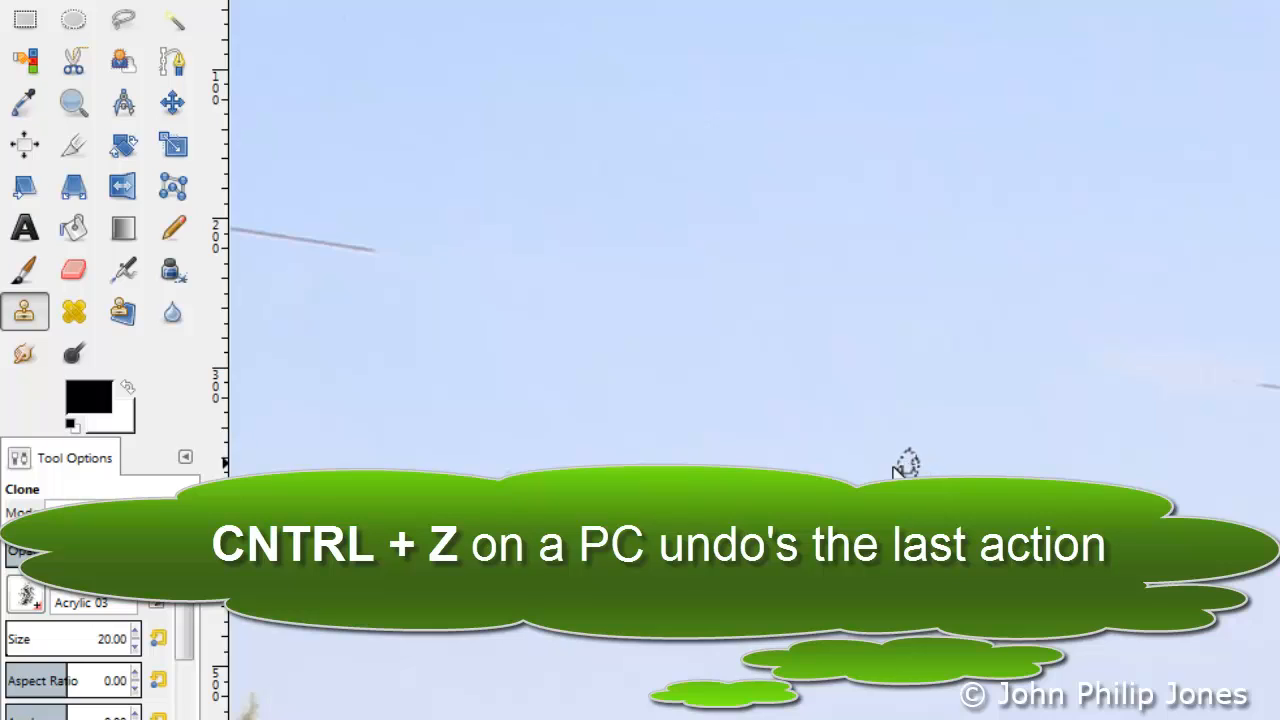
pyautogui.click(220, 56)
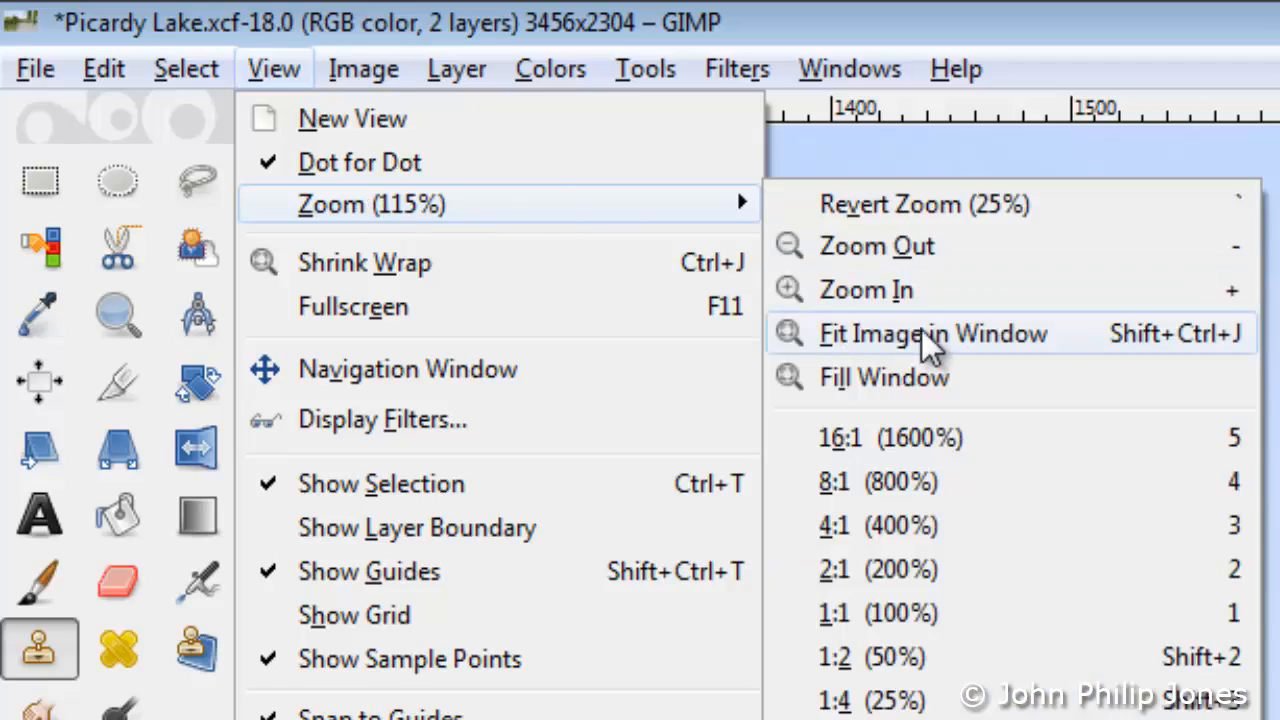
# - Fit the whole photo in the window, then zoom into the wire among the willow leaves
pyautogui.click(926, 332)
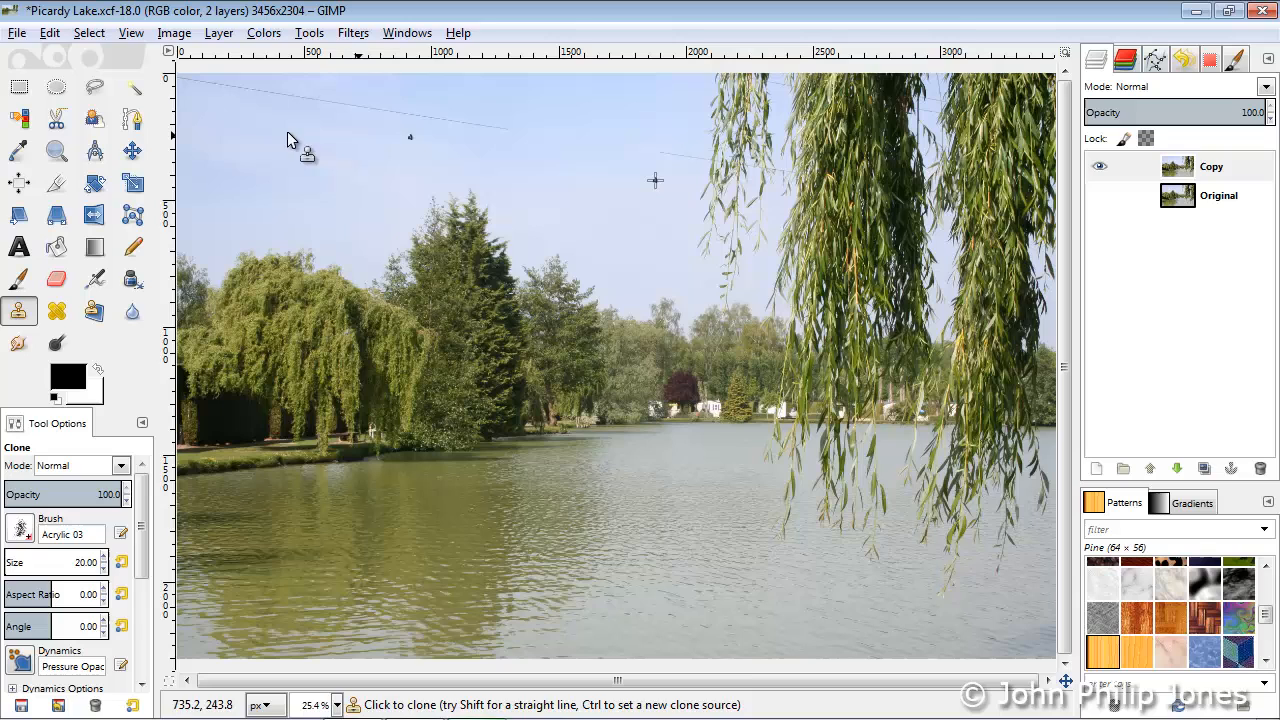
pyautogui.click(76, 152)
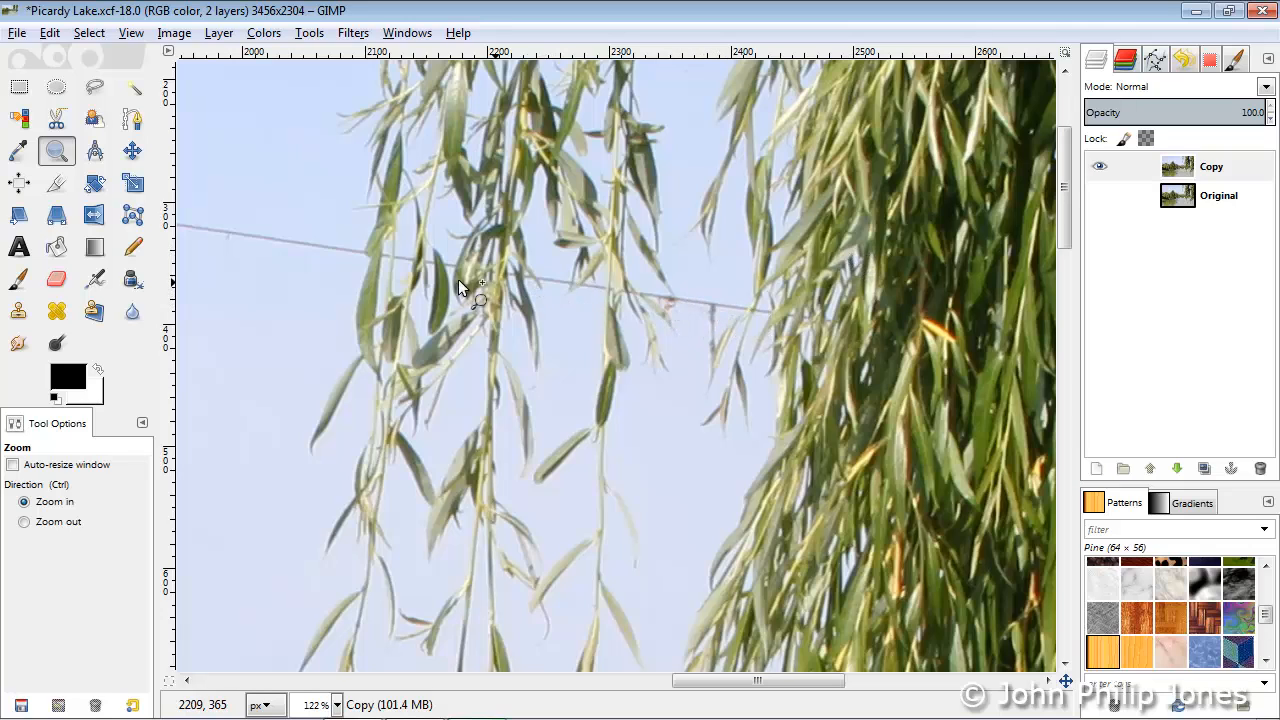
pyautogui.moveTo(258, 292)
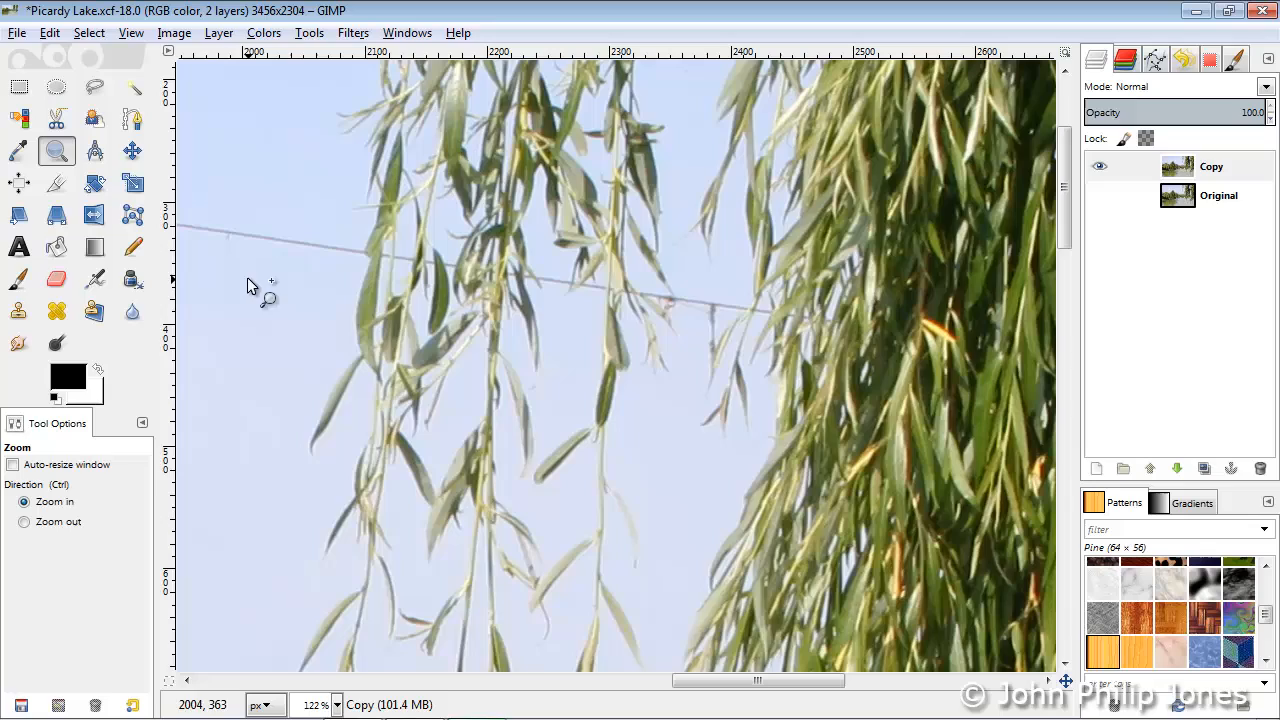
# - Clone the wire out beside the willow leaves with the brush shrunk to size 3
pyautogui.click(18, 312)
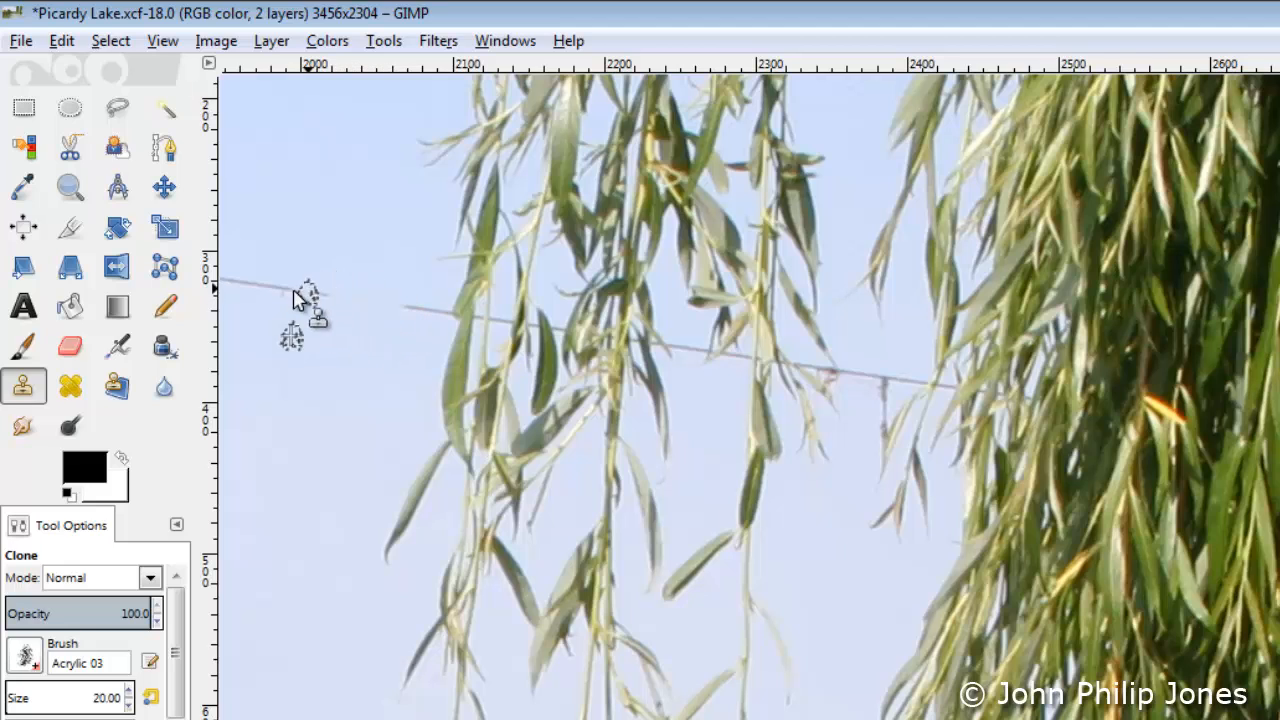
pyautogui.moveTo(288, 338)
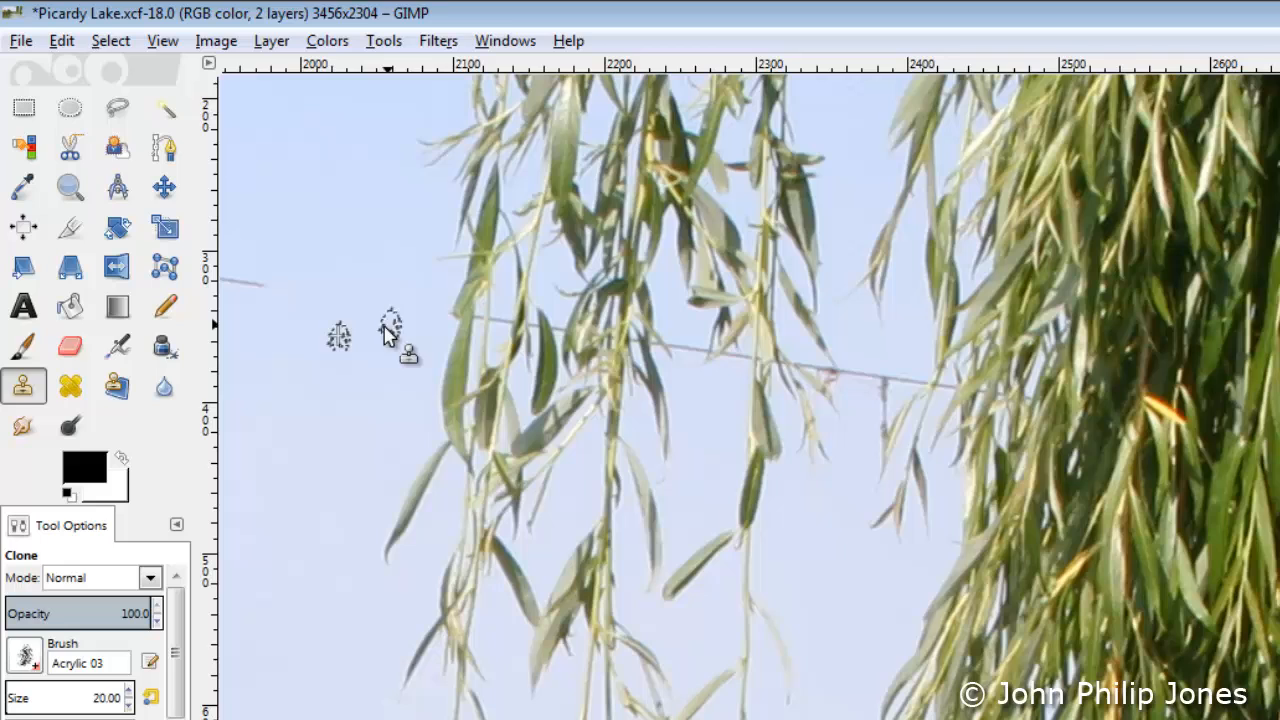
pyautogui.moveTo(320, 440)
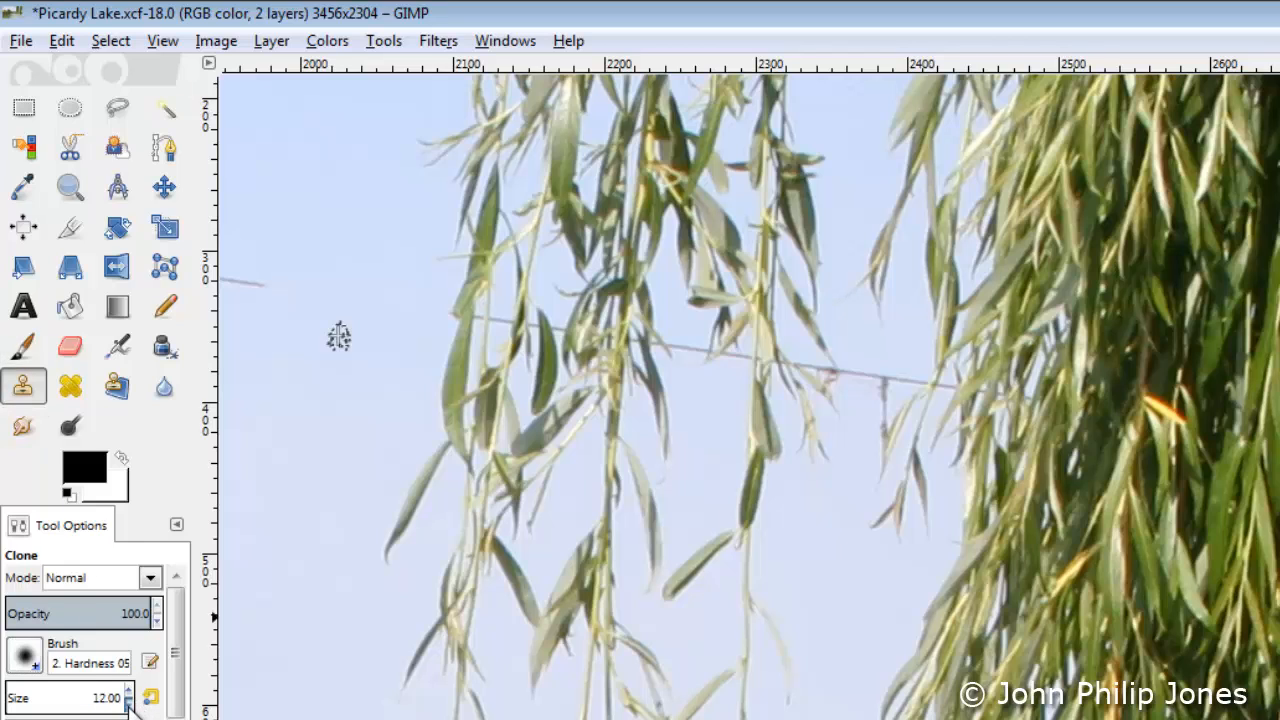
pyautogui.click(148, 704)
pyautogui.write('3')
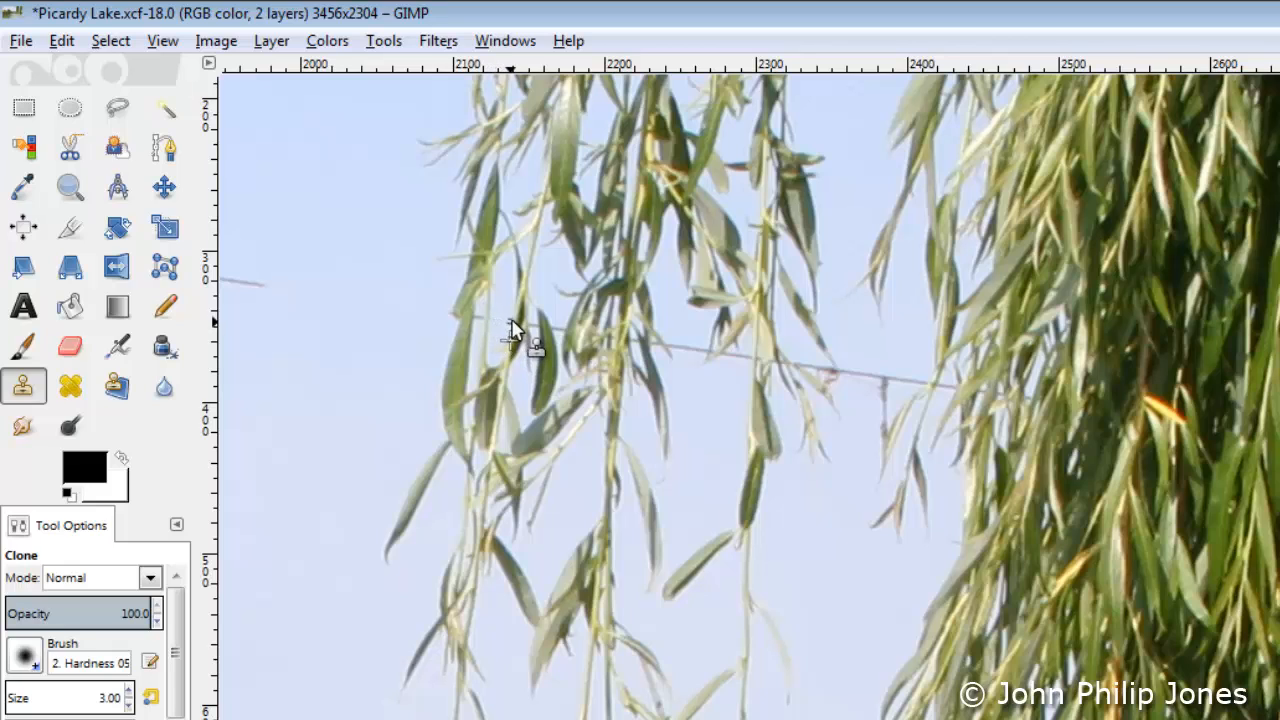
pyautogui.moveTo(484, 344)
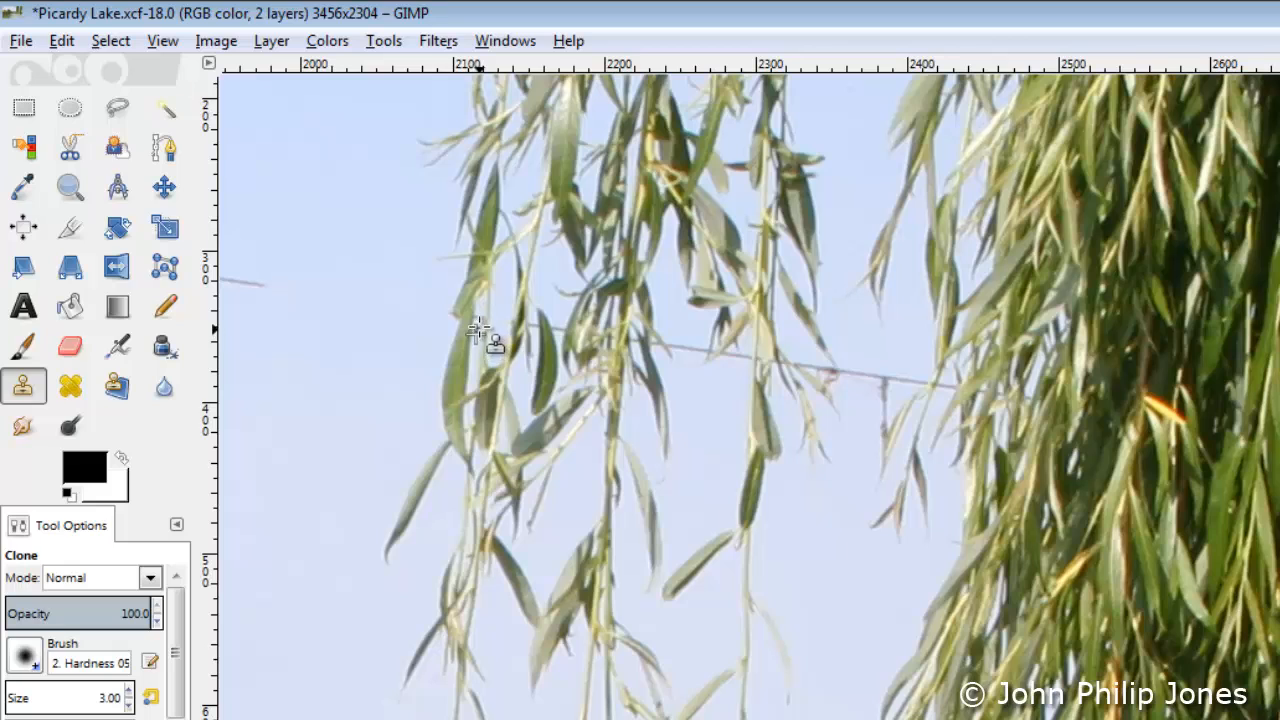
pyautogui.moveTo(484, 330)
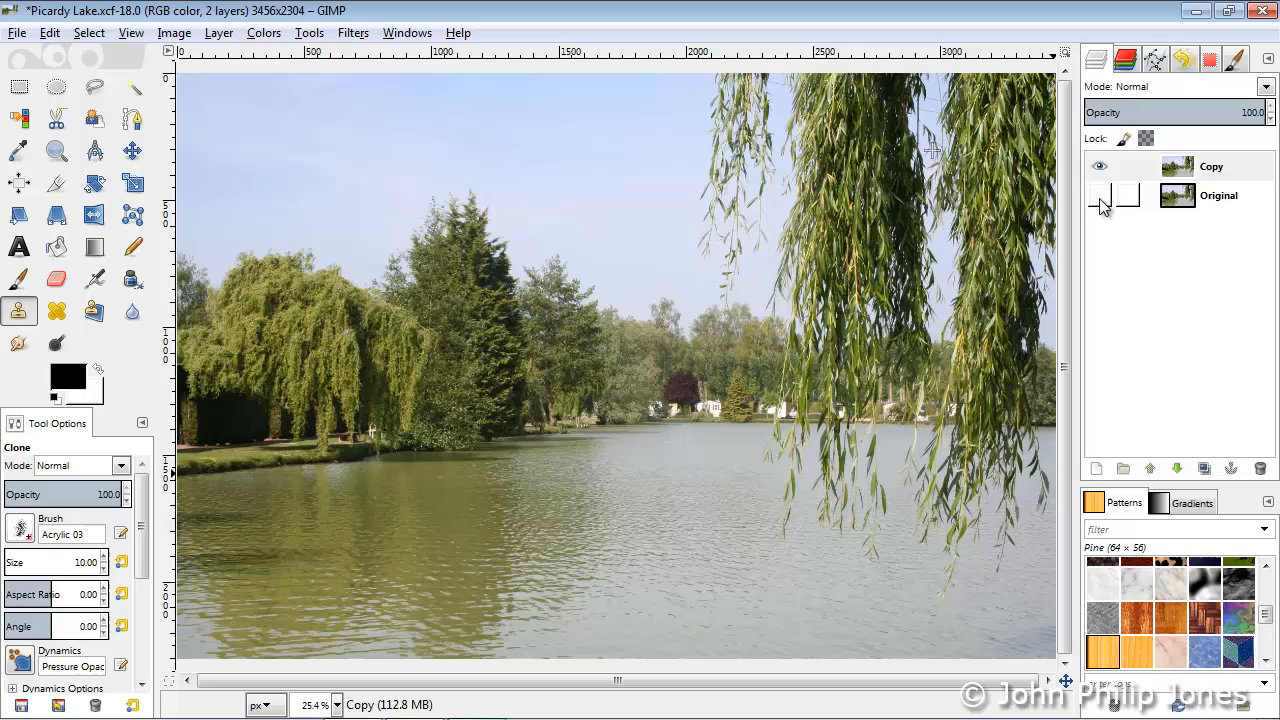
pyautogui.click(1100, 166)
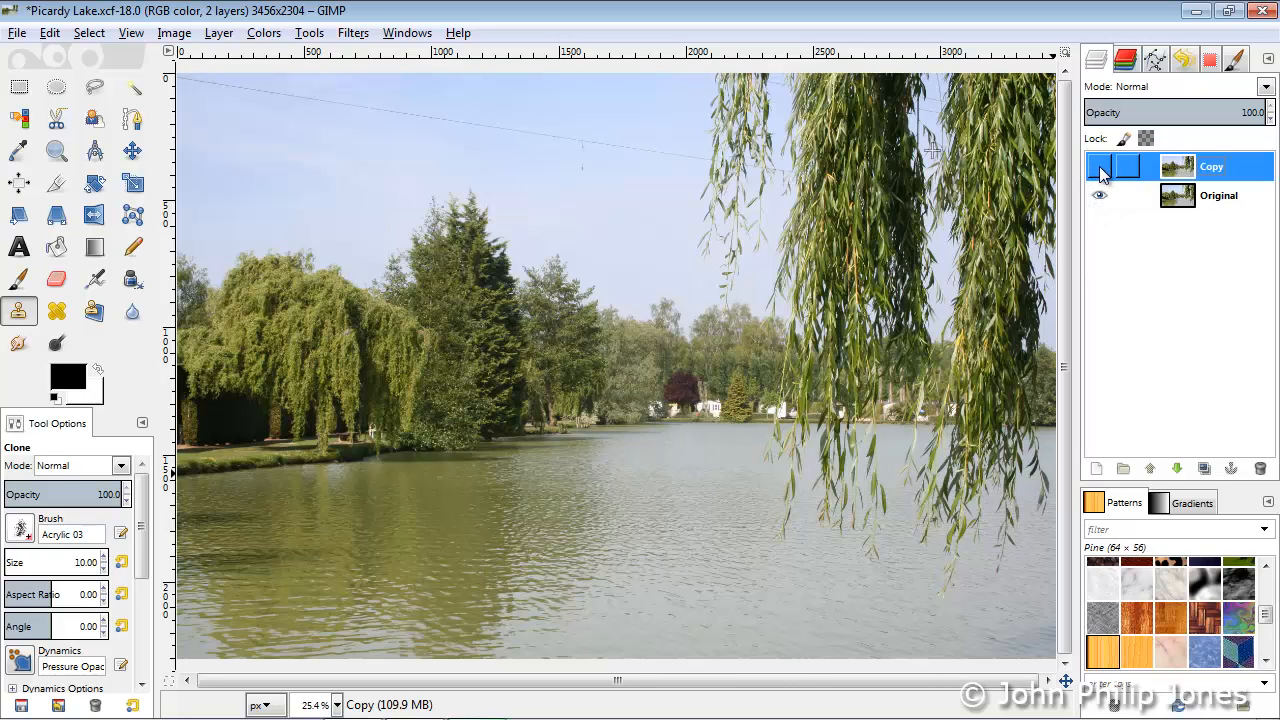
pyautogui.click(1100, 166)
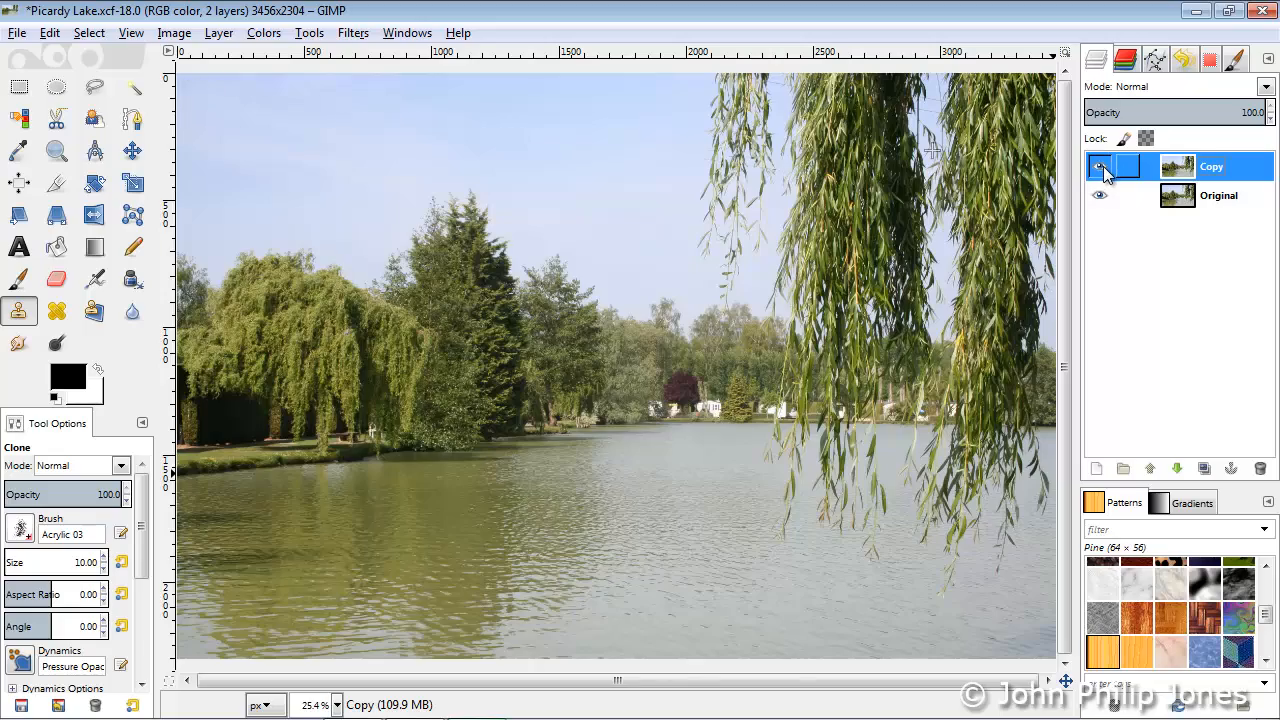